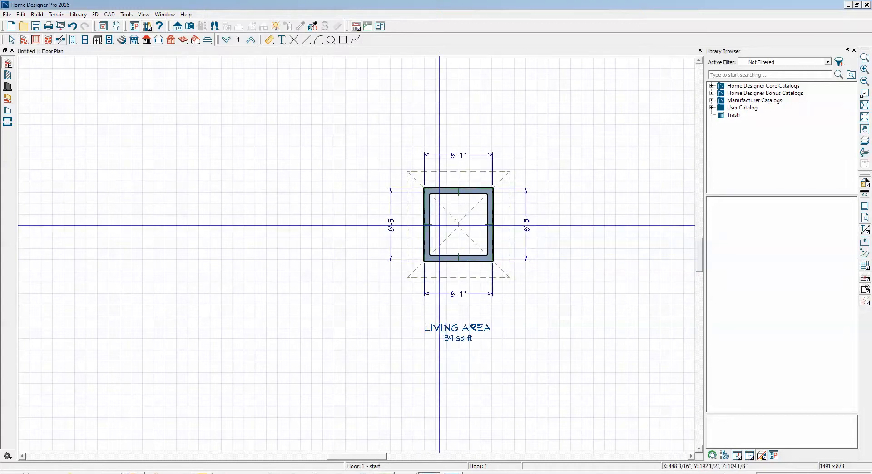
Step: Set the square room's Ceiling (B) height to 30' in its Structure settings and confirm
right_click(443, 229)
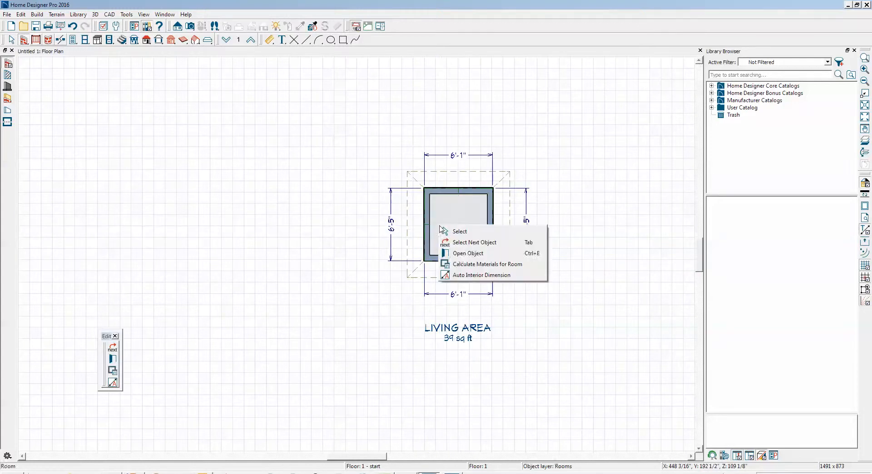
click(468, 253)
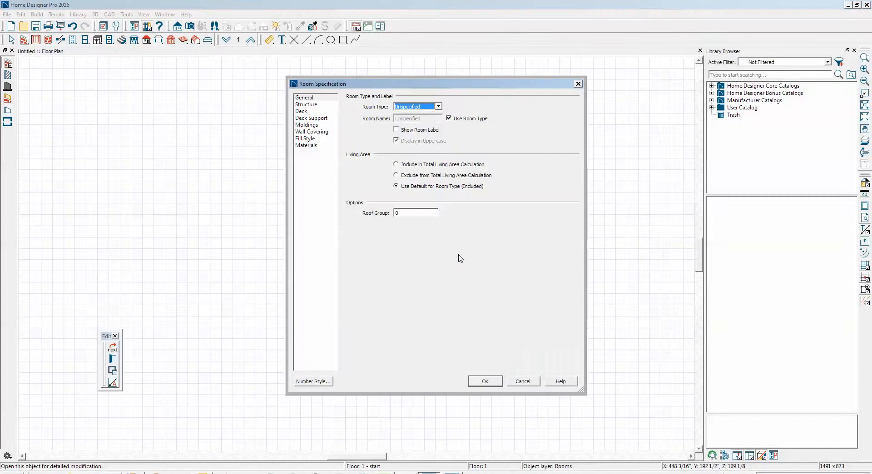
mouse_move(311, 106)
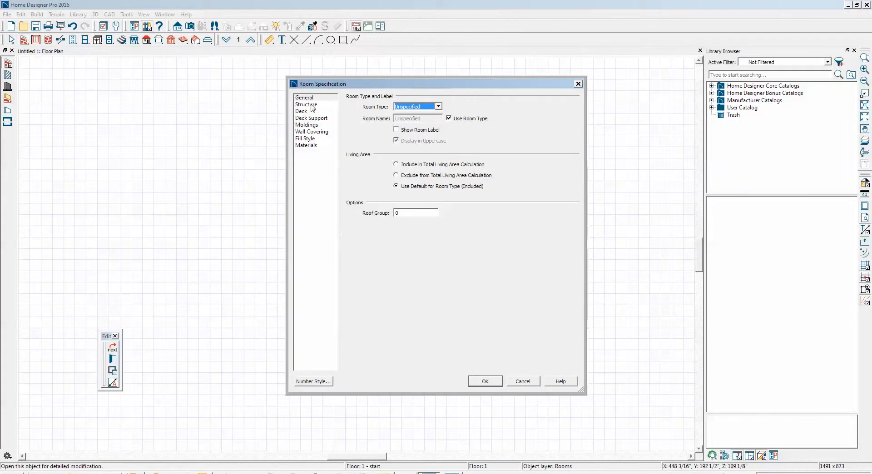
click(306, 105)
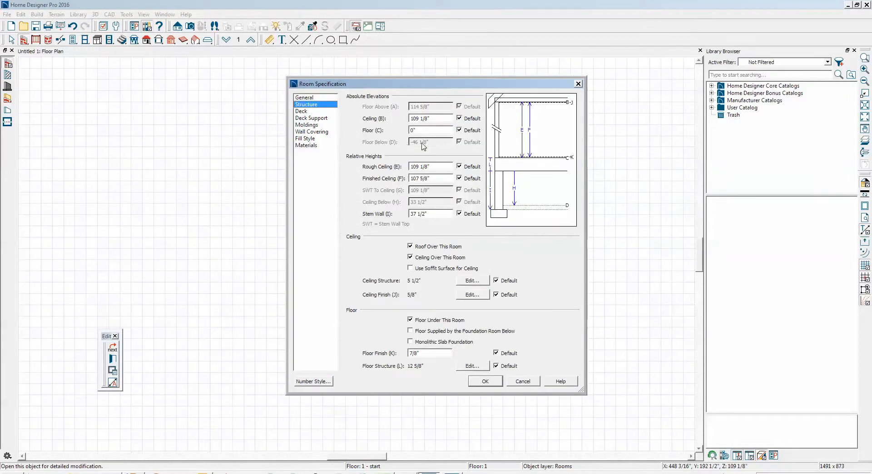
click(430, 118)
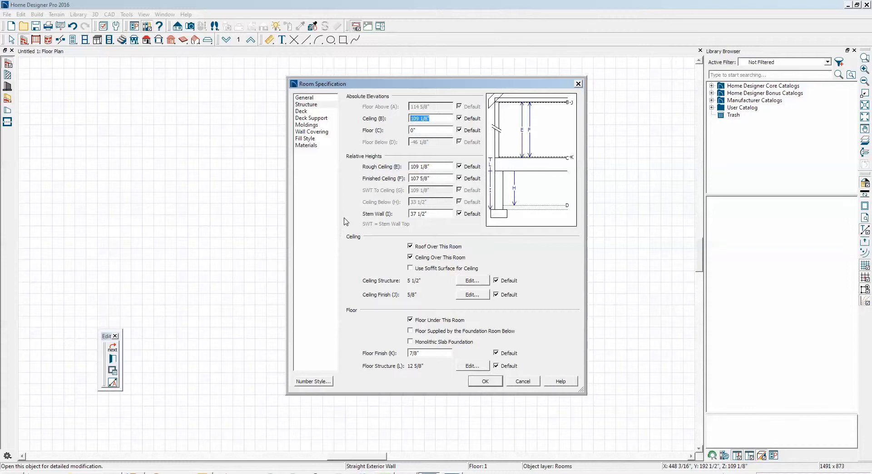
text(30')
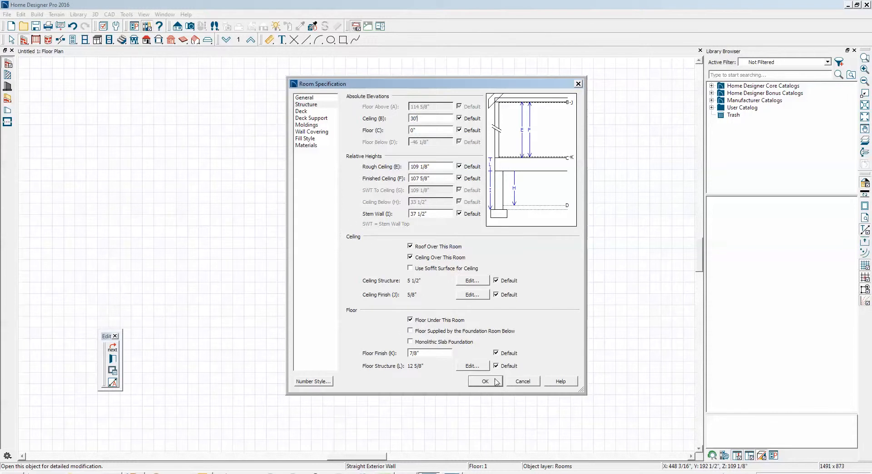
click(485, 381)
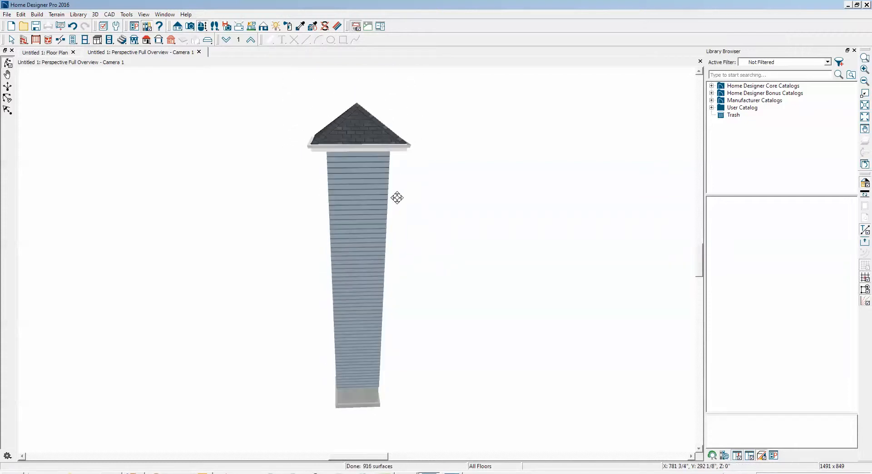
mouse_move(378, 184)
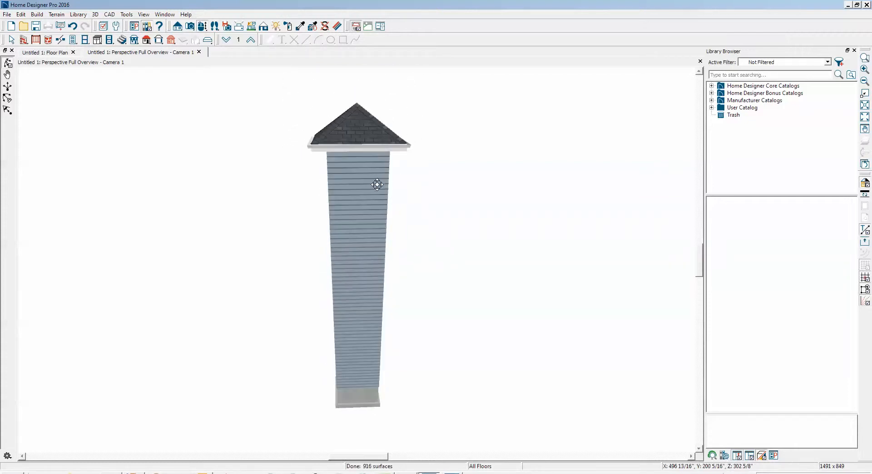
Step: Return from the 3D overview to the floor plan
click(43, 52)
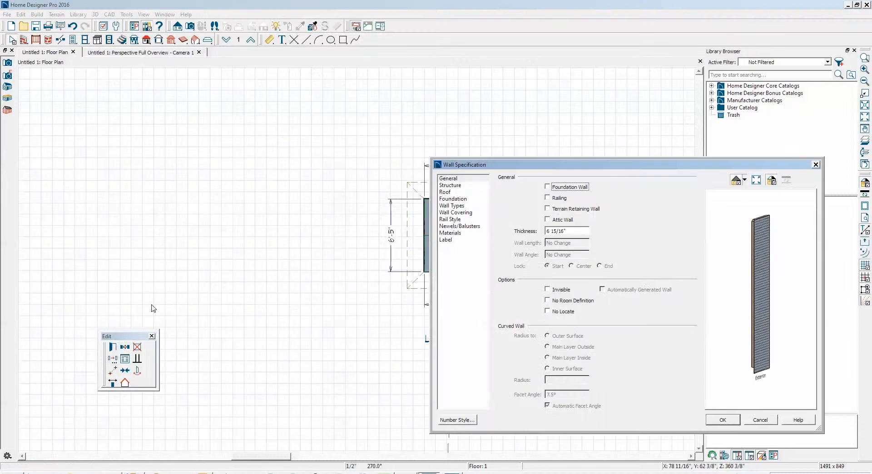
Step: Set the tower wall's roof pitch to 22 in 12 and confirm
click(445, 191)
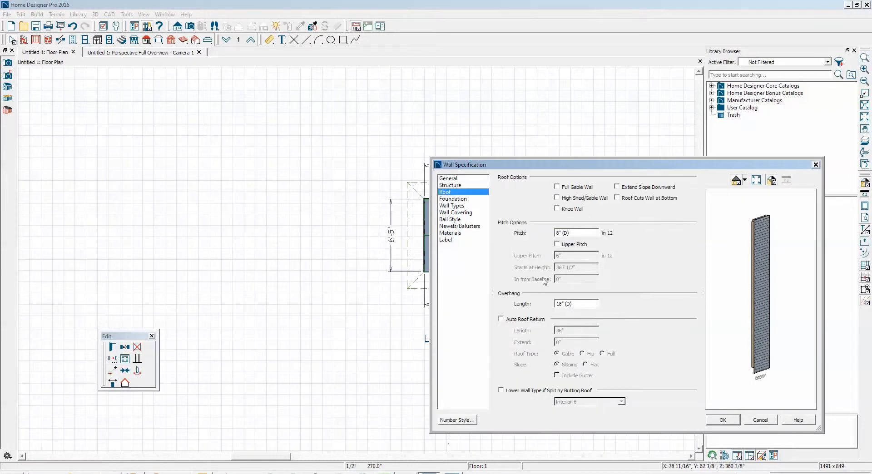
triple_click(576, 233)
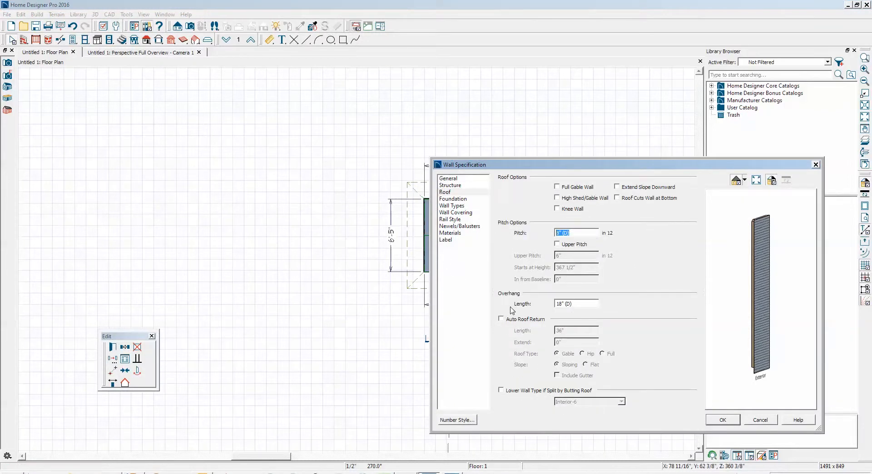
text(22)
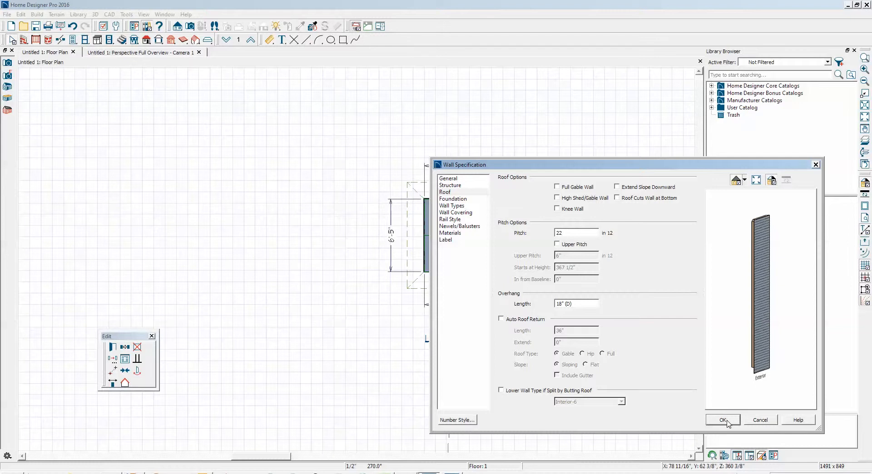
click(724, 419)
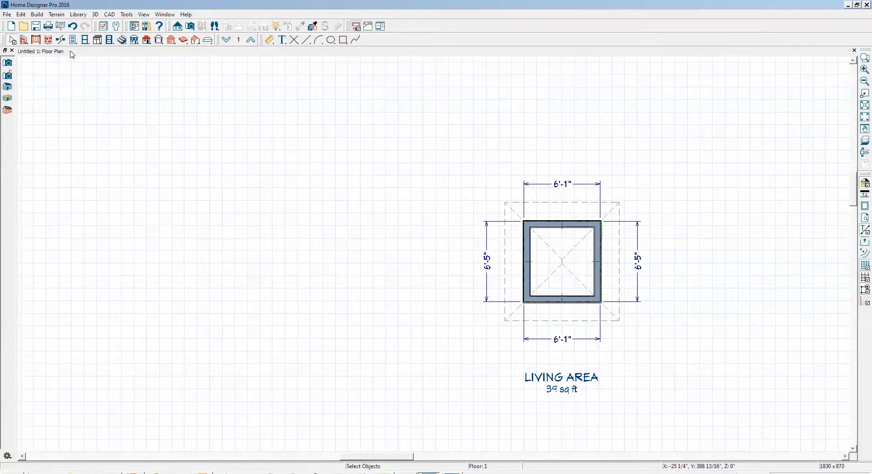
mouse_move(8, 73)
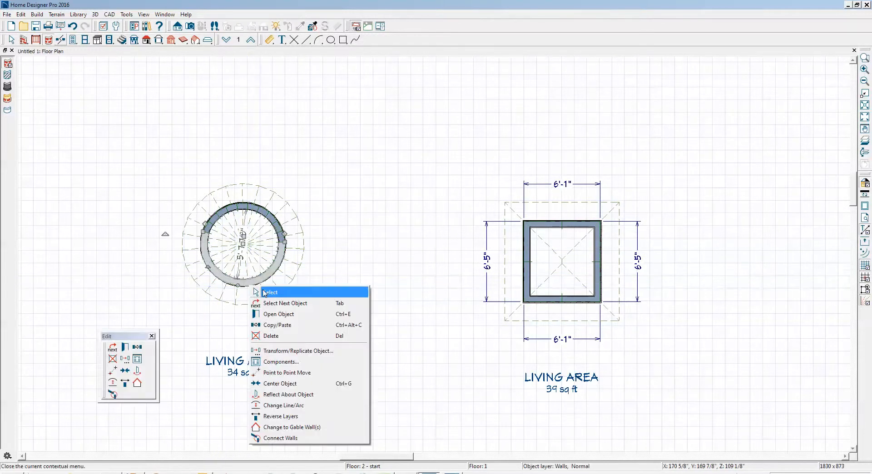
Step: Select one half of the curved turret wall and enter 18 as its roof pitch, then confirm
click(269, 291)
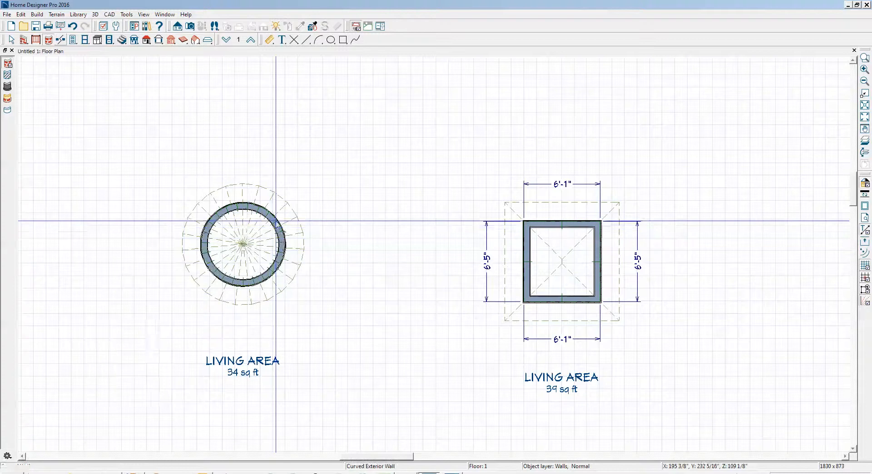
click(244, 240)
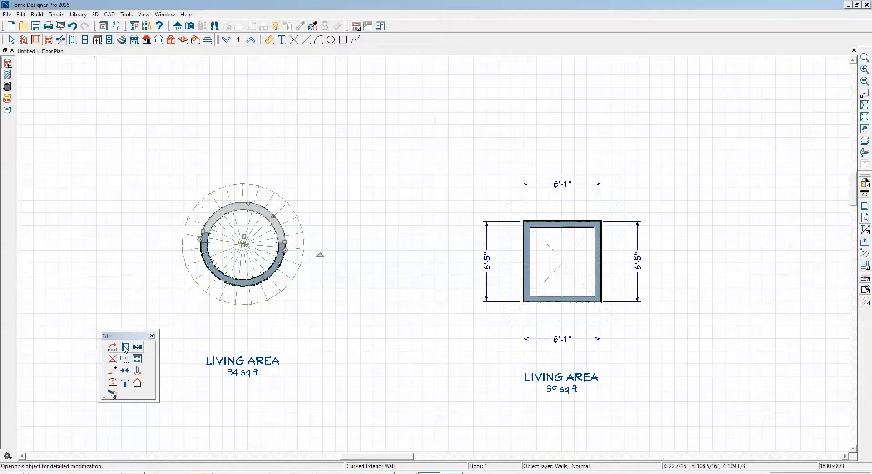
click(126, 349)
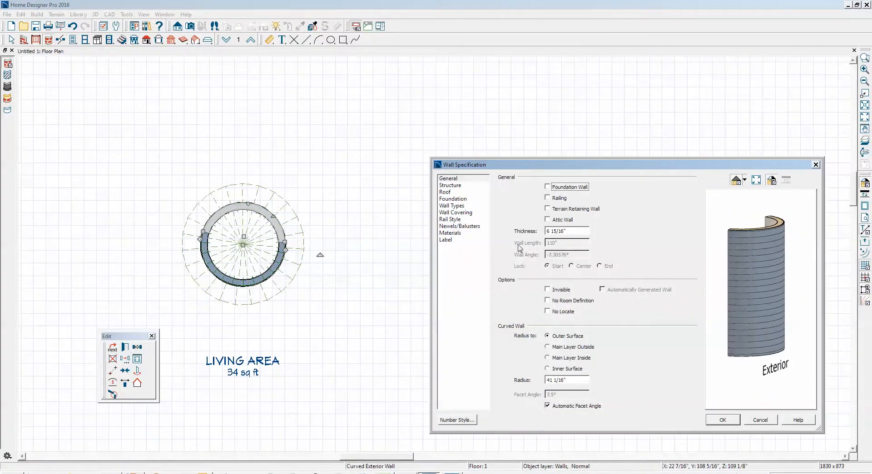
click(446, 192)
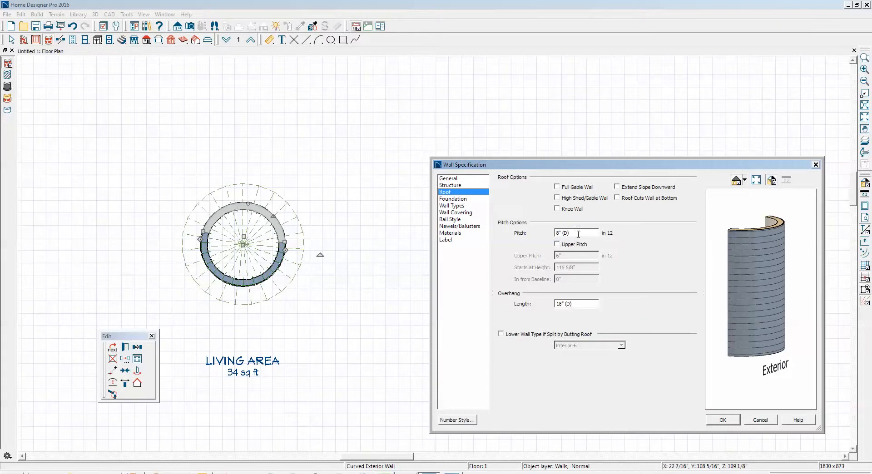
text(18)
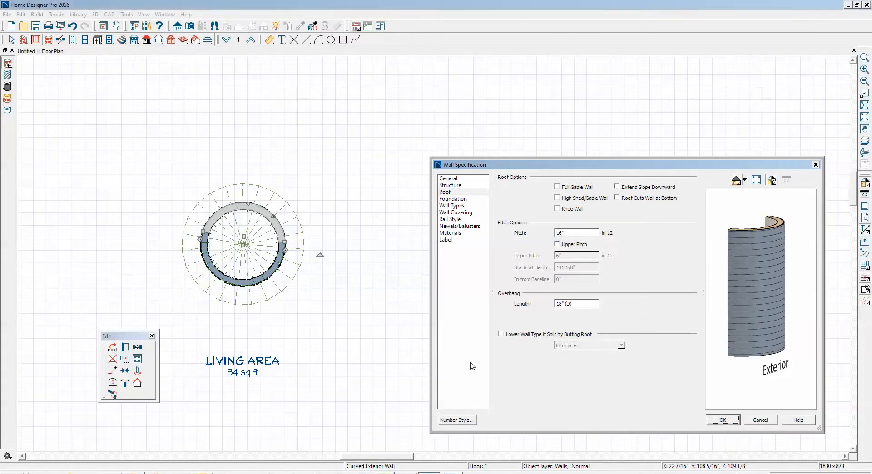
click(723, 420)
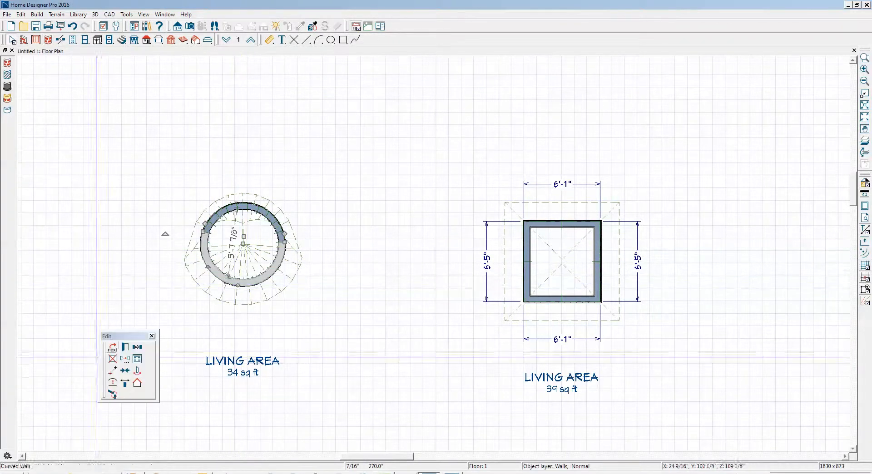
mouse_move(147, 324)
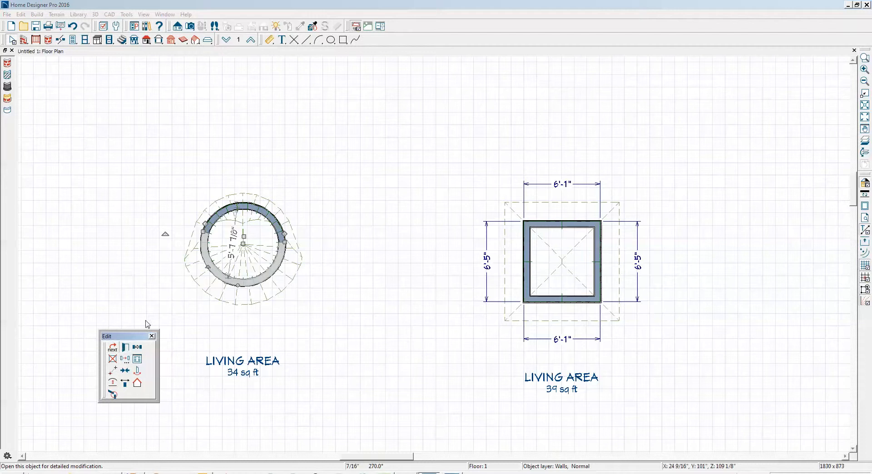
Step: Set the other curved turret wall's roof pitch to 16 in 12 and confirm
click(143, 359)
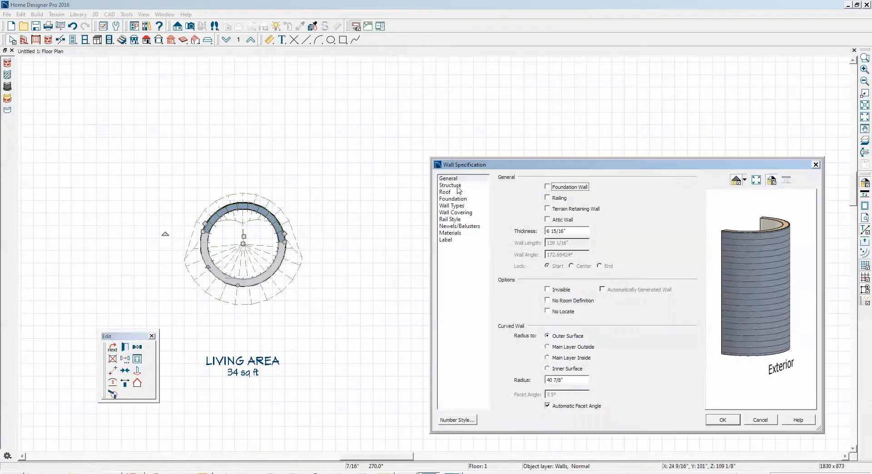
click(445, 192)
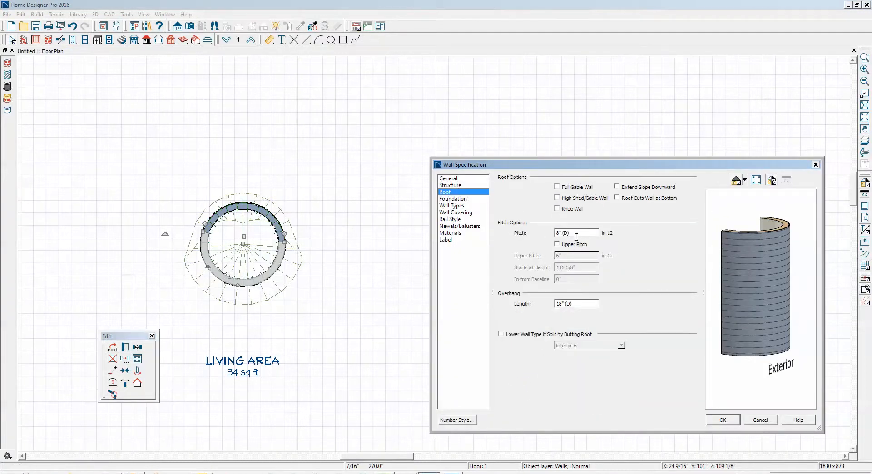
text(16)
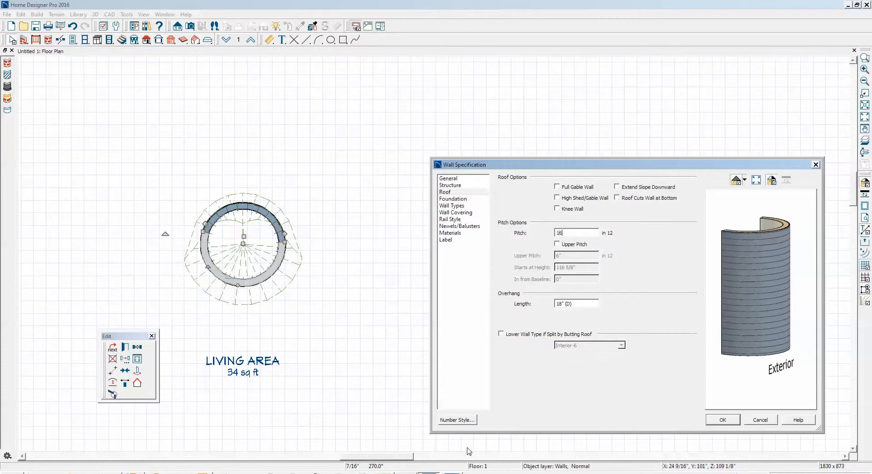
click(723, 420)
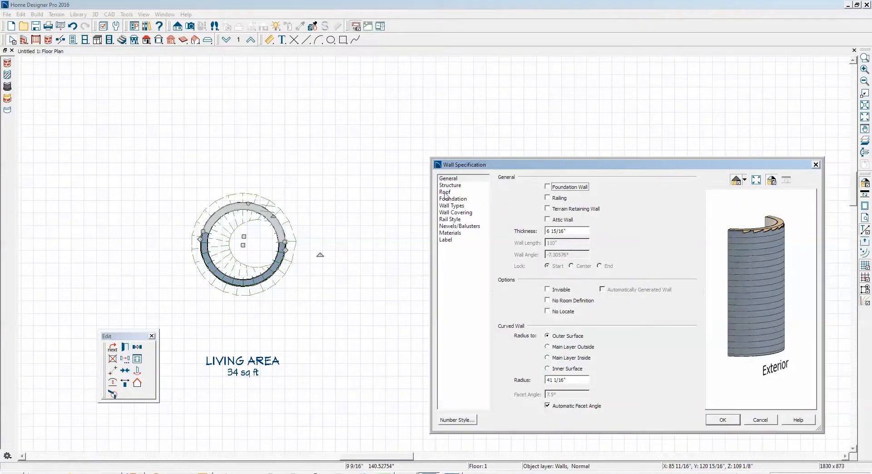
Step: Reopen each curved wall's Roof settings to verify the pitch, then close them
click(445, 192)
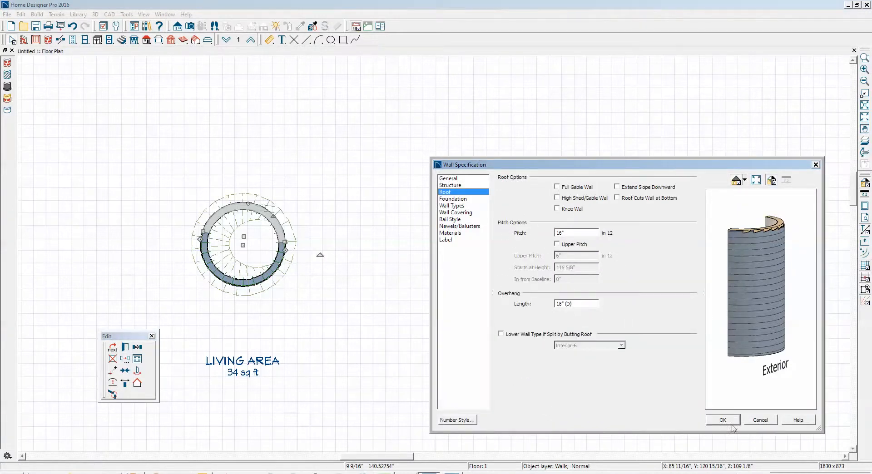
click(723, 419)
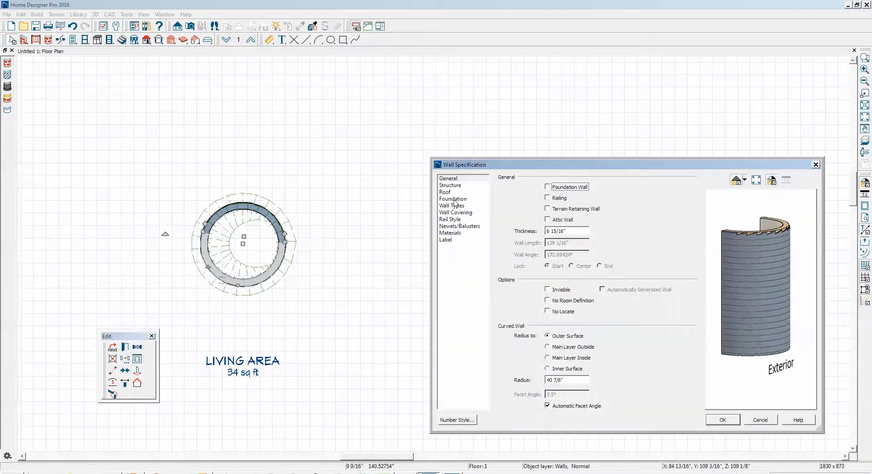
click(445, 192)
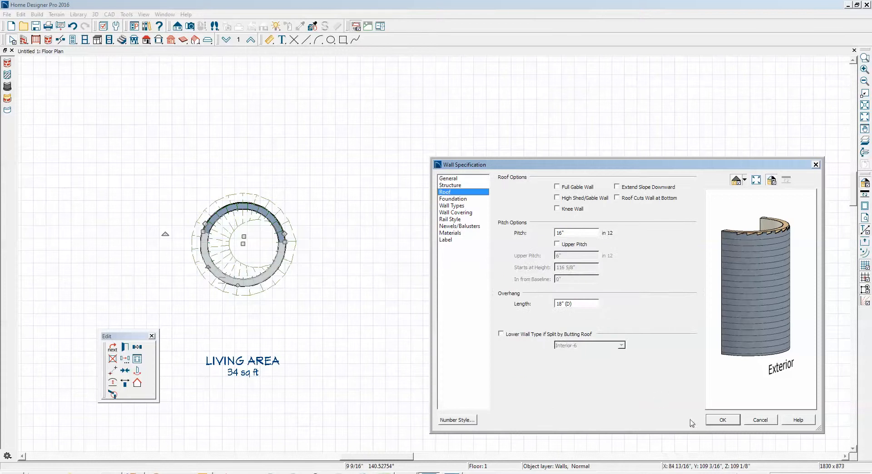
click(724, 420)
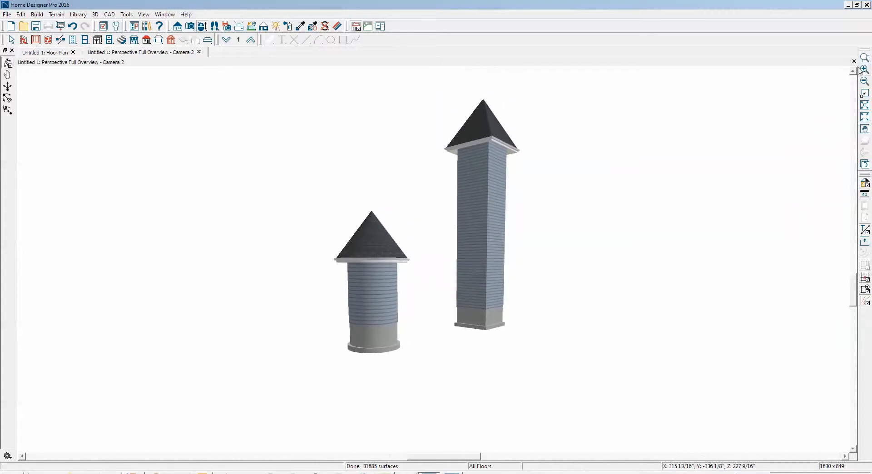
Step: Close the 3D overview of both towers to return to the floor plan
click(46, 52)
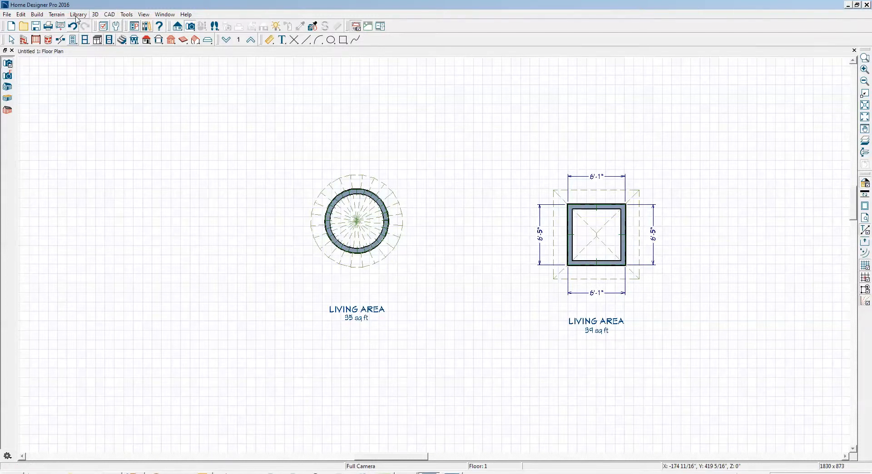
Step: Start a Polygon Shaped Deck from the Build > Railing and Deck tools
click(34, 14)
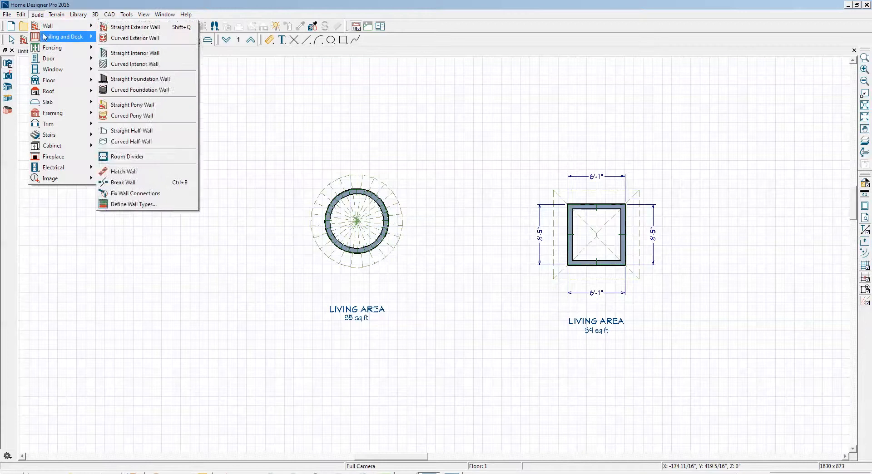
mouse_move(59, 25)
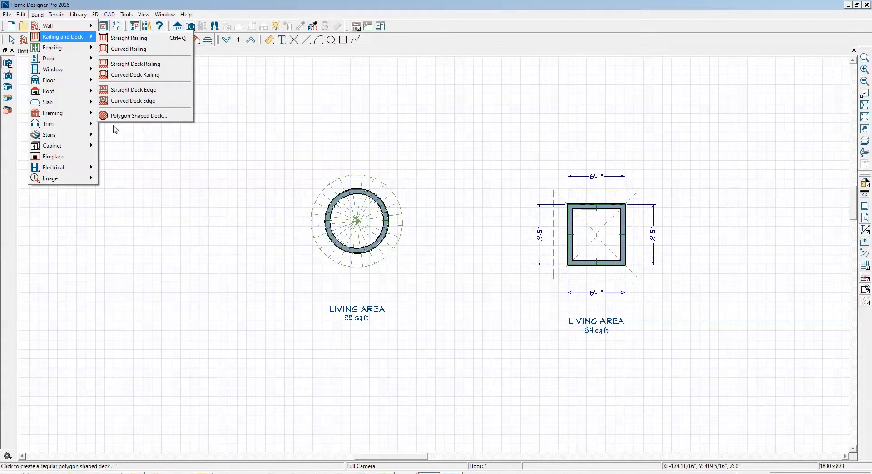
click(139, 115)
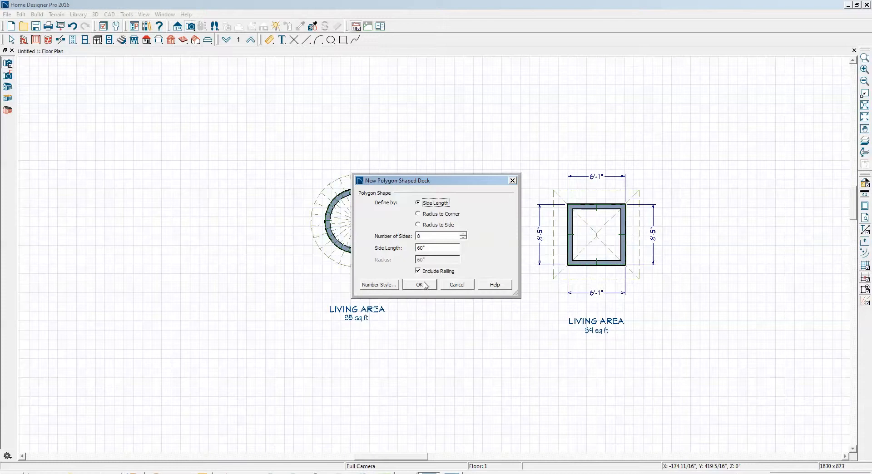
Step: Place the eight-sided deck and enable Roof Over This Room and Ceiling Over This Room
click(420, 285)
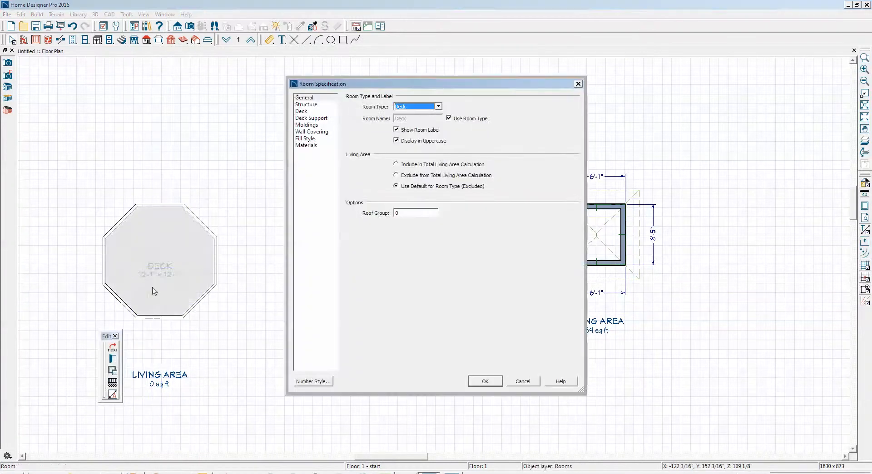
click(306, 104)
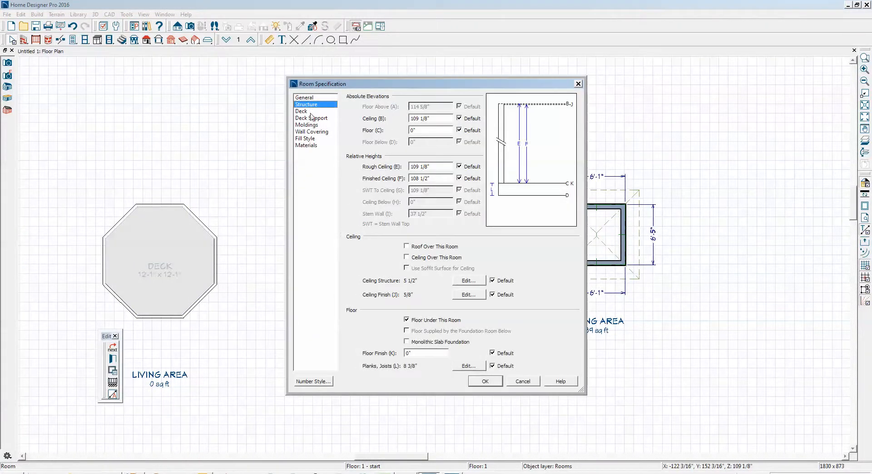
mouse_move(335, 129)
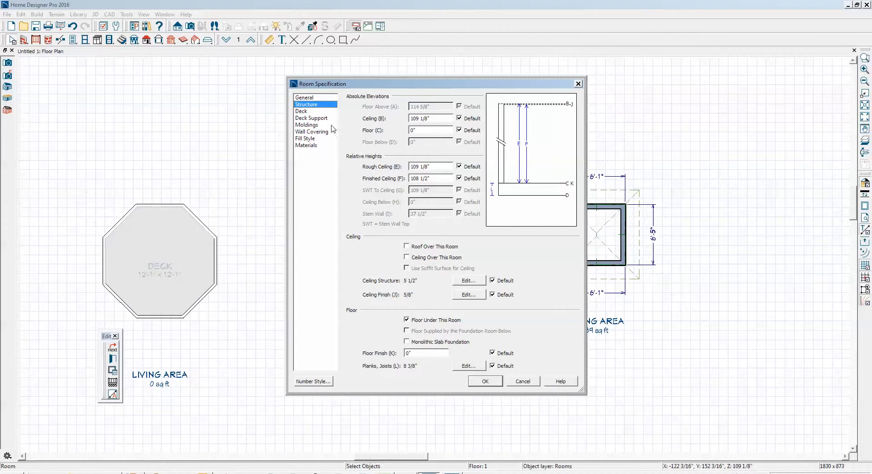
click(408, 246)
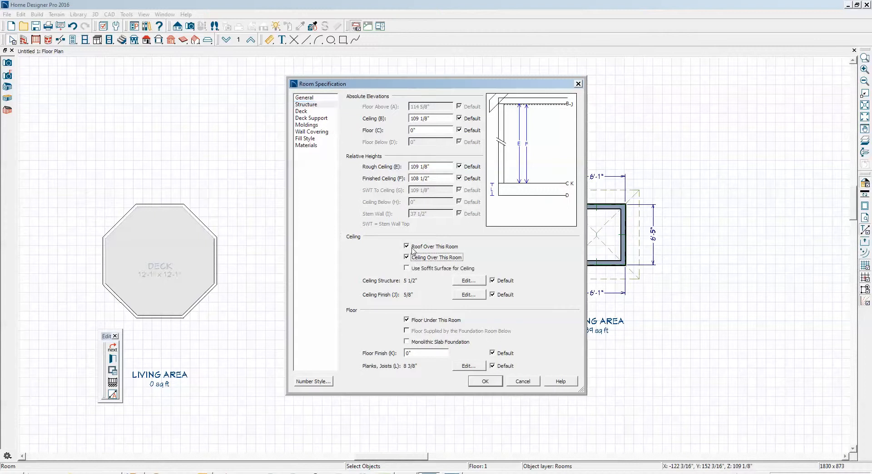
click(486, 381)
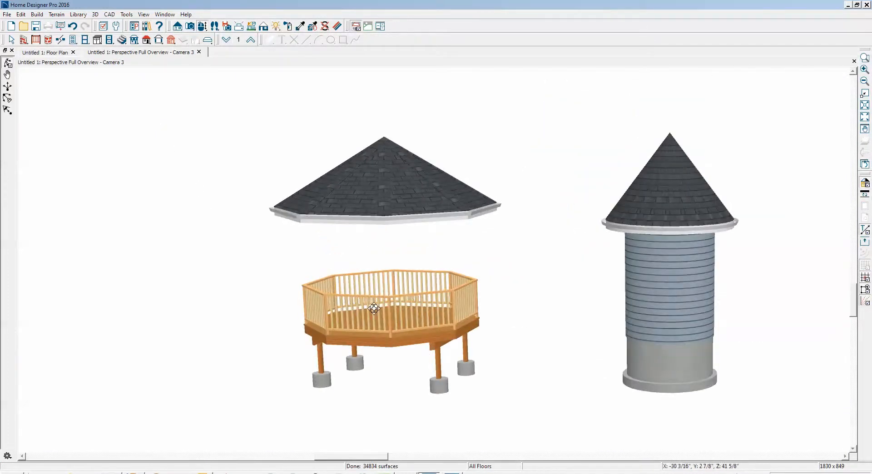
Step: Return to the floor plan and select the octagonal deck's railing
click(44, 51)
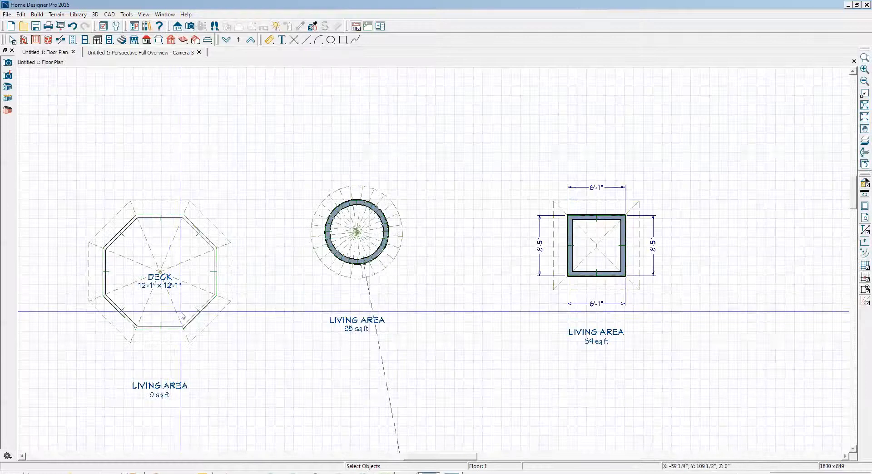
click(181, 323)
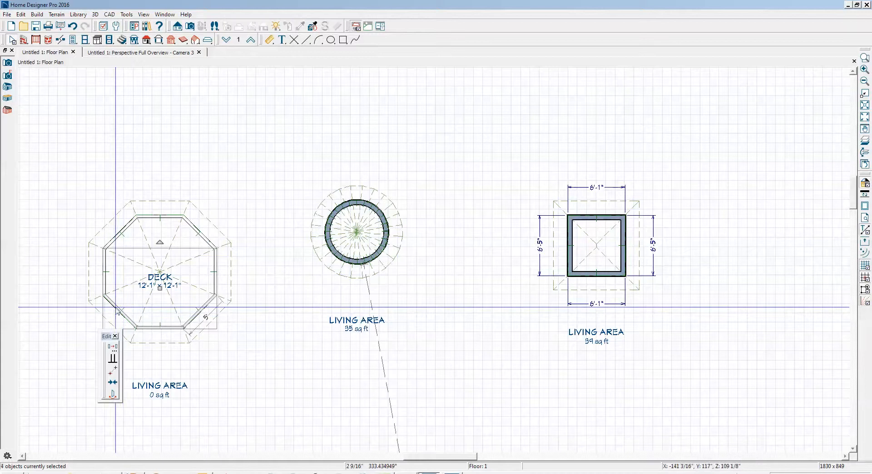
click(130, 232)
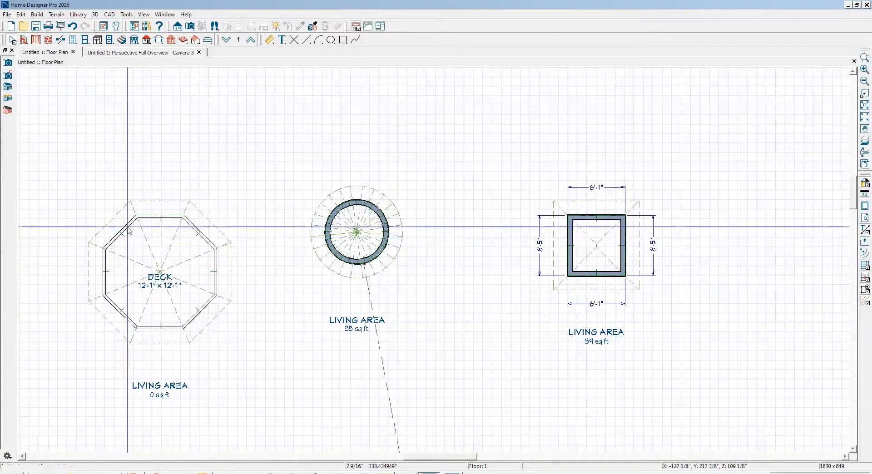
Step: Set the deck railing's Newels/Posts style to Post to Beam and confirm
click(160, 273)
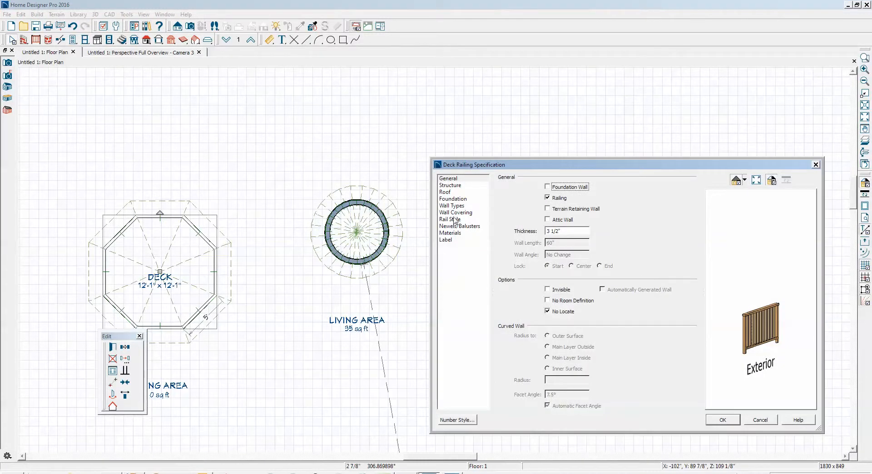
click(450, 219)
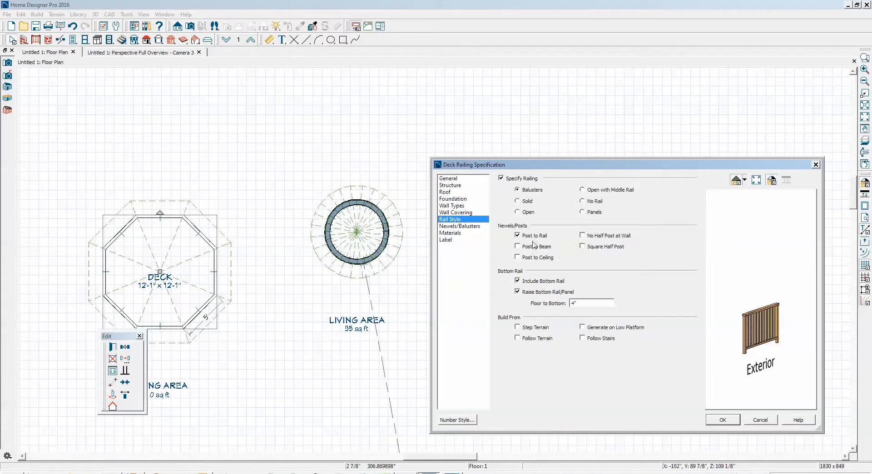
click(517, 246)
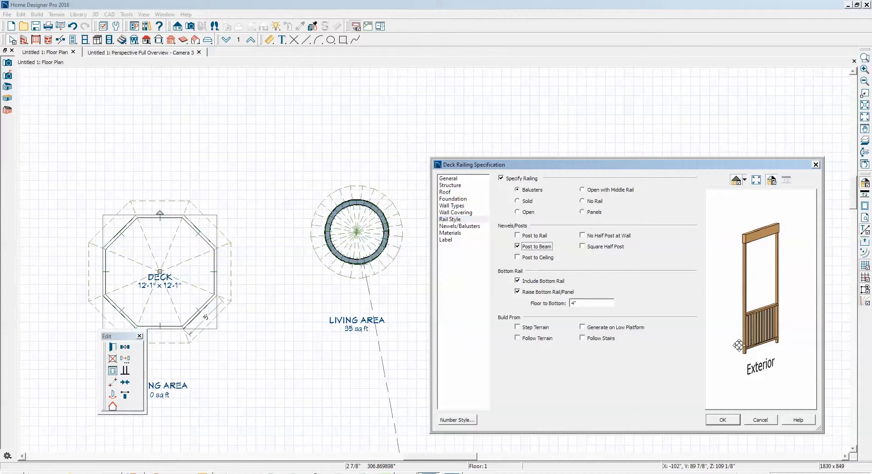
click(723, 420)
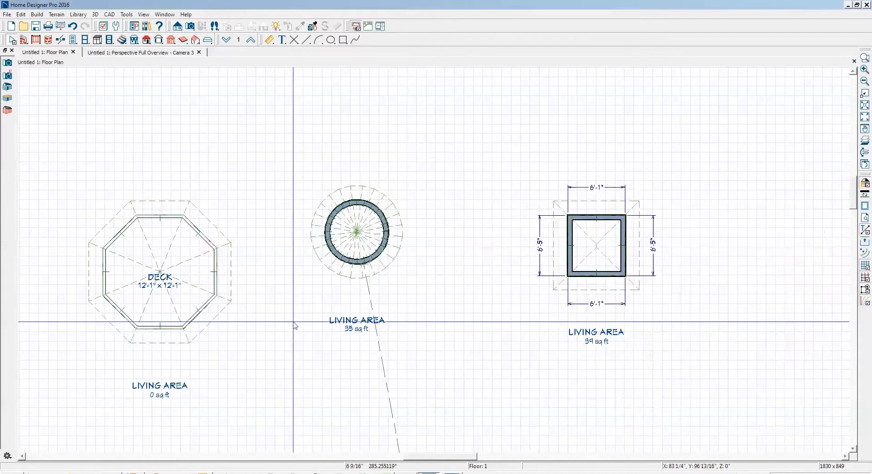
Step: Show the gazebo in the Perspective Full Overview and select it to reopen its railing settings
click(144, 51)
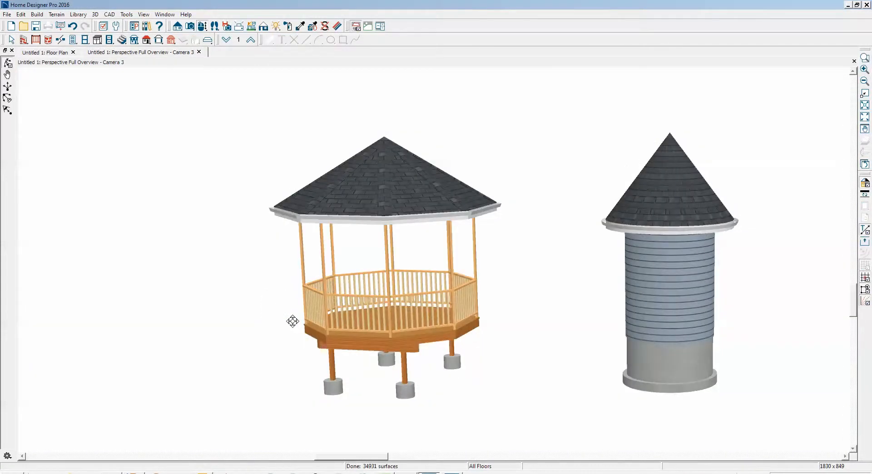
mouse_move(419, 259)
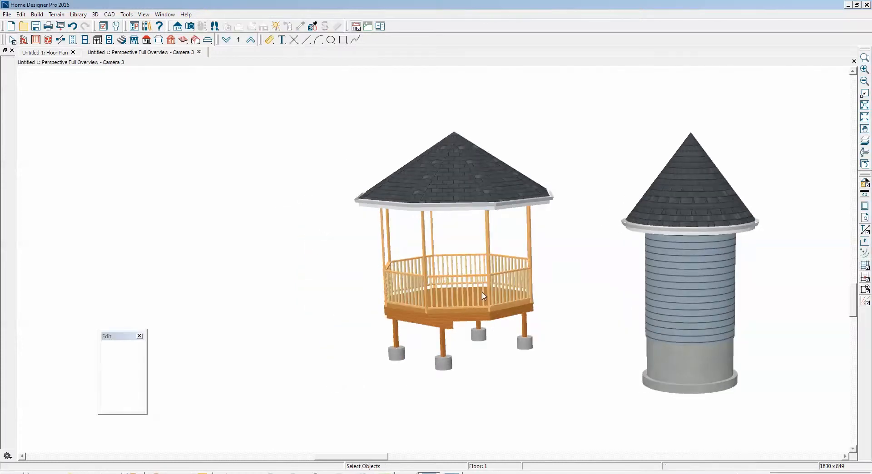
click(45, 52)
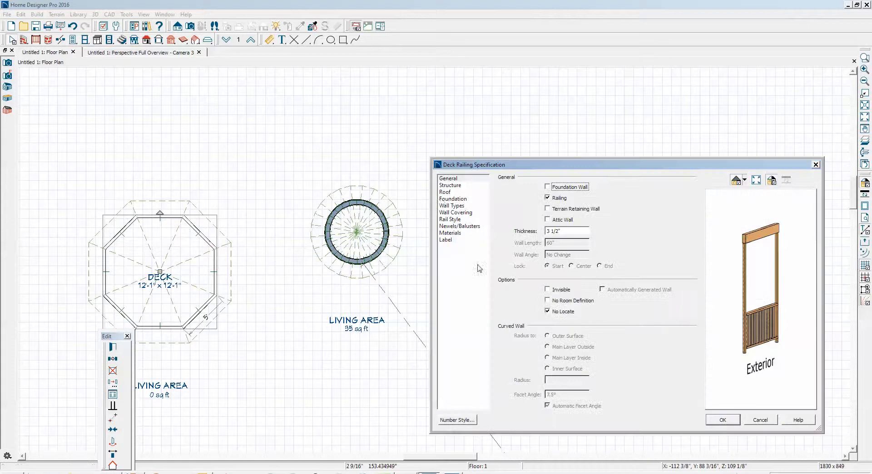
Step: Set the gazebo's roof pitch to 22 in 12 and check the tall pointed roof in 3D
click(446, 192)
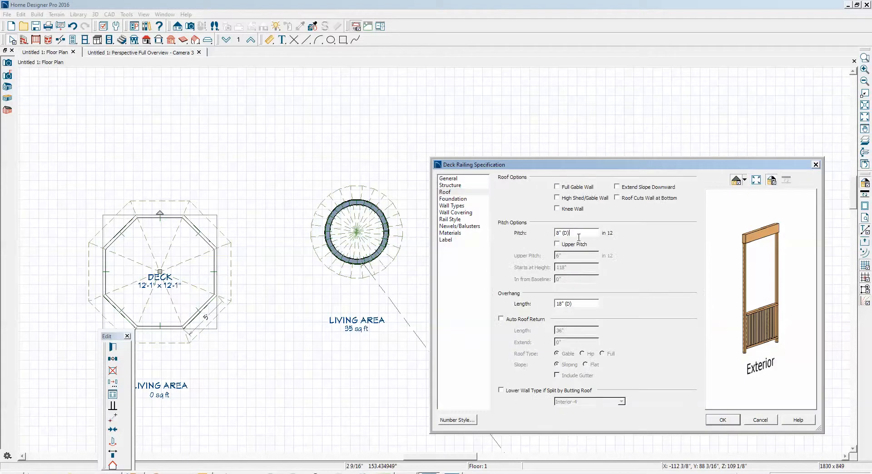
text(22)
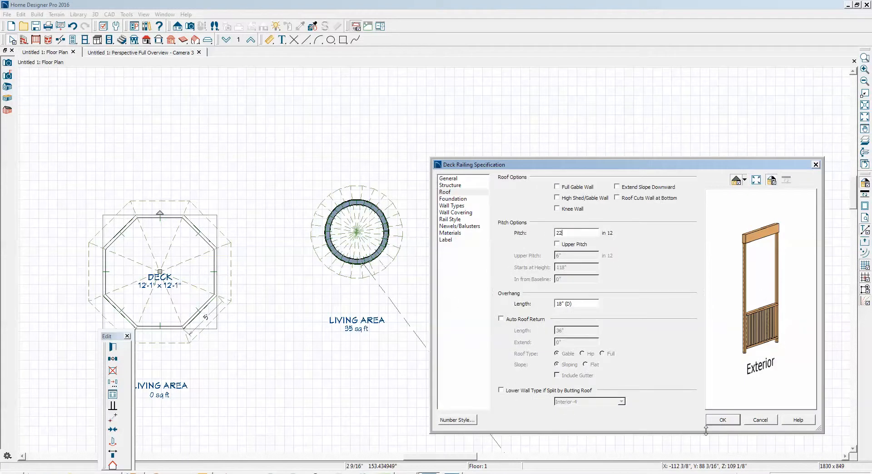
click(723, 420)
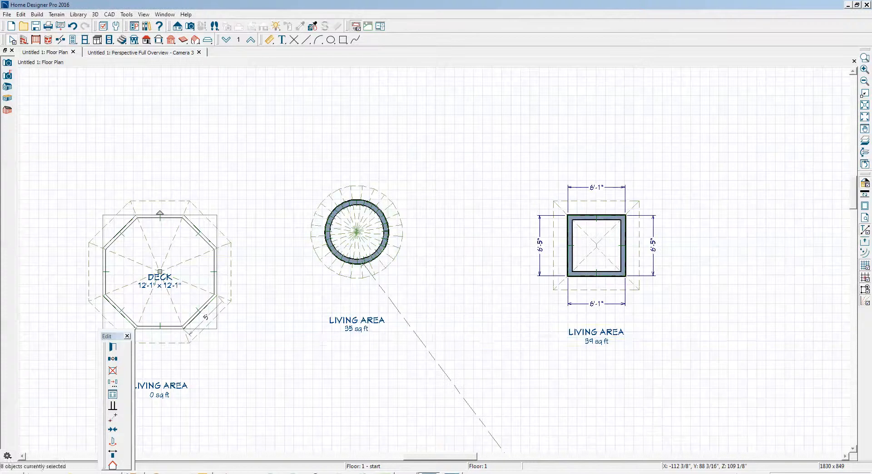
click(141, 51)
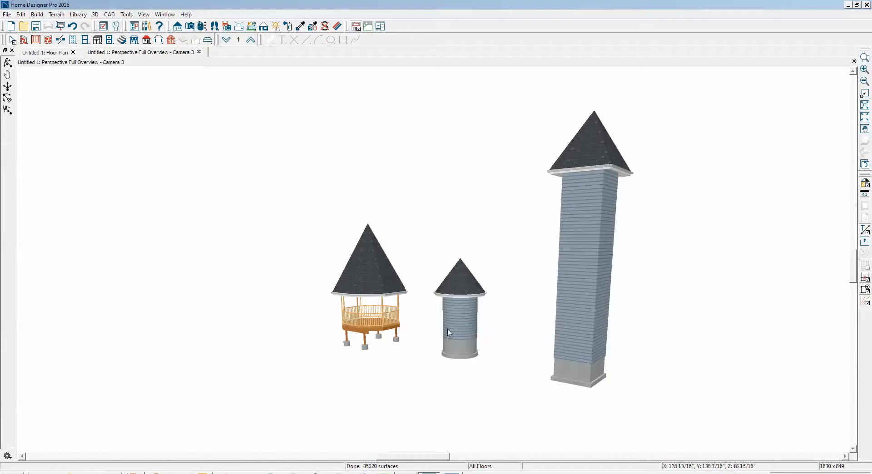
mouse_move(436, 292)
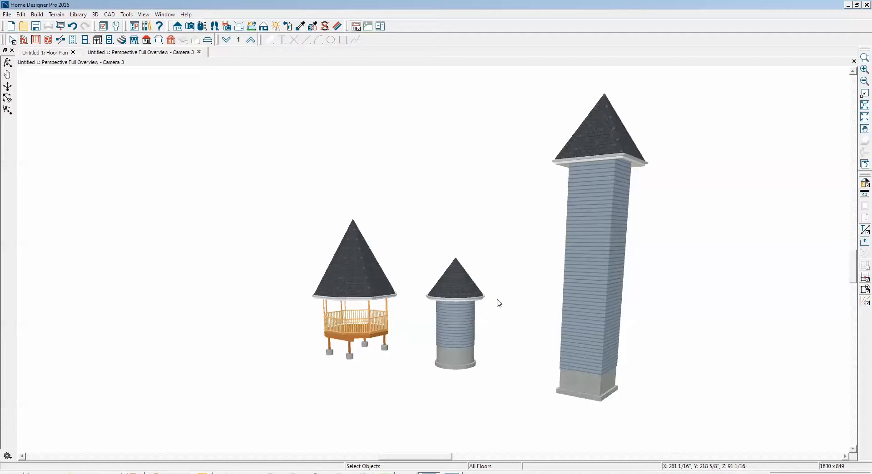
mouse_move(421, 299)
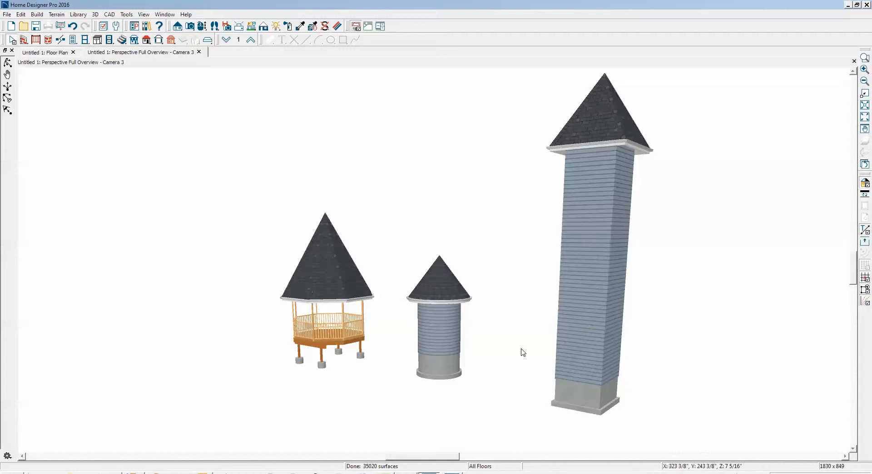
mouse_move(493, 350)
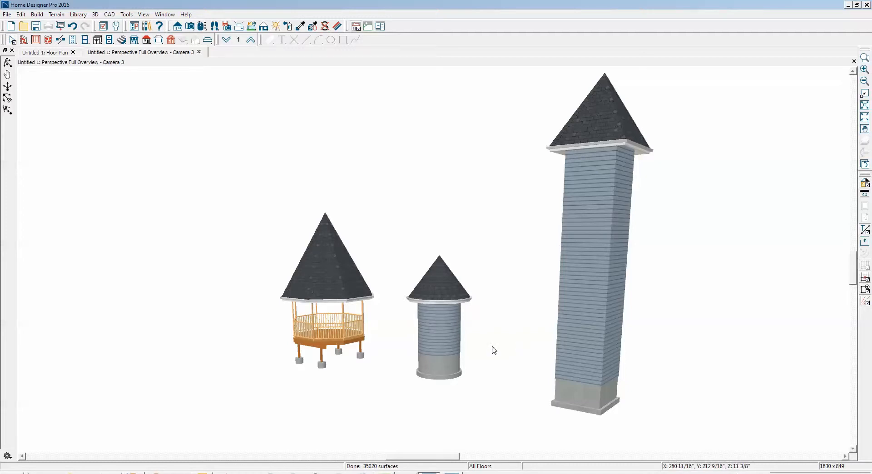
mouse_move(398, 285)
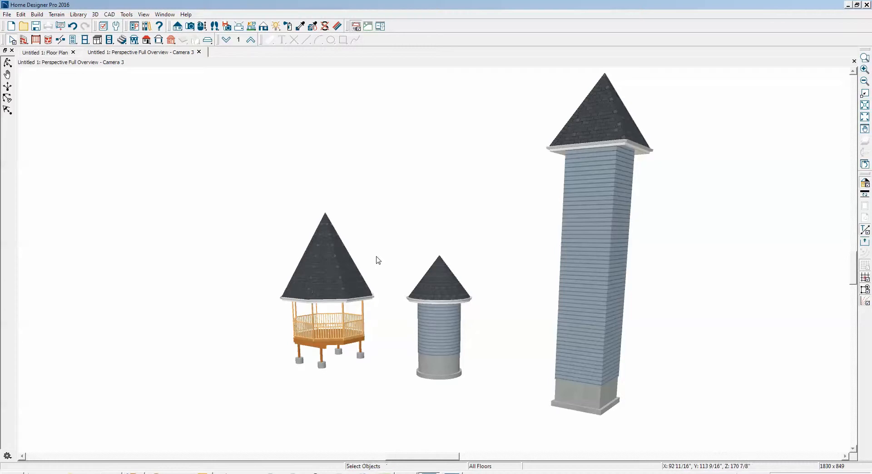
mouse_move(485, 230)
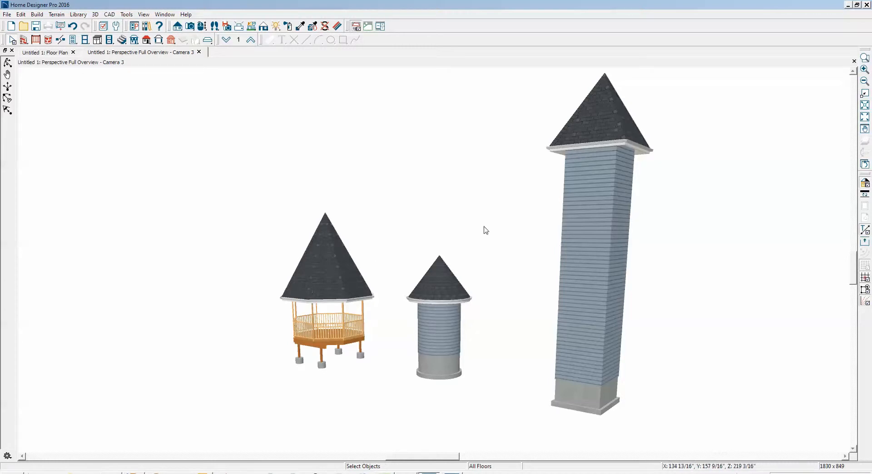
mouse_move(823, 96)
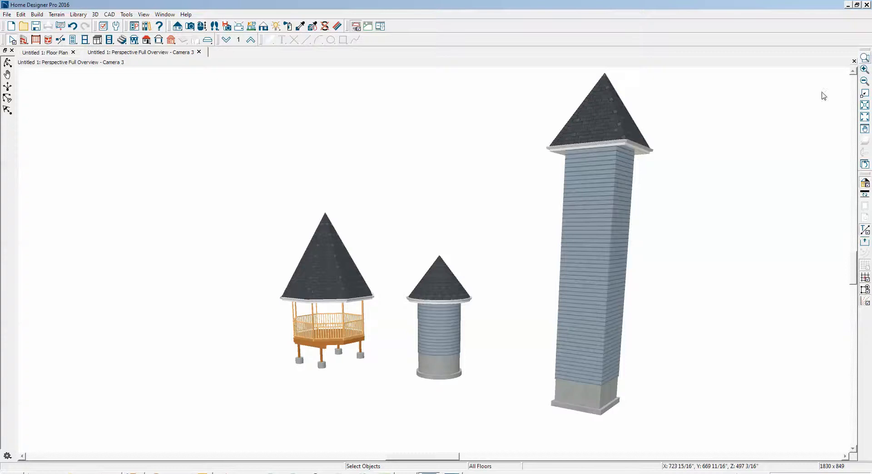
Step: Close the 3D overview of the three turrets, returning to the floor plan
click(46, 52)
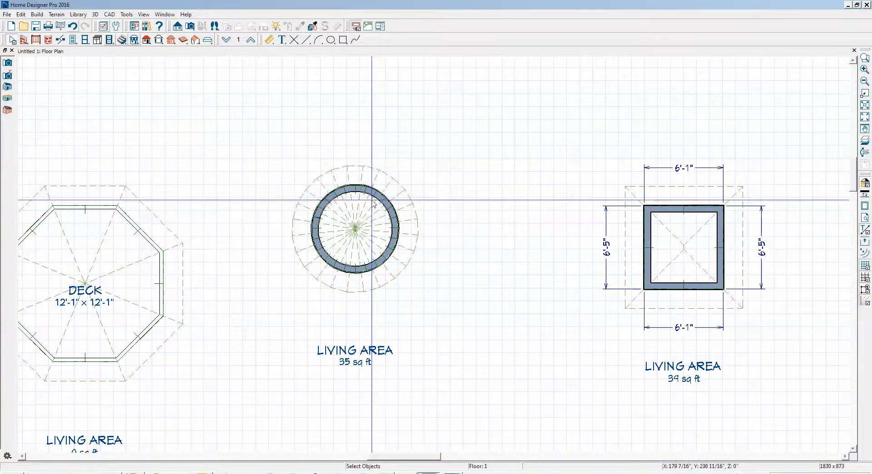
Step: Scroll the floor plan to the octagonal deck and reopen a railing section's 60-inch wall settings
scroll(down, 3)
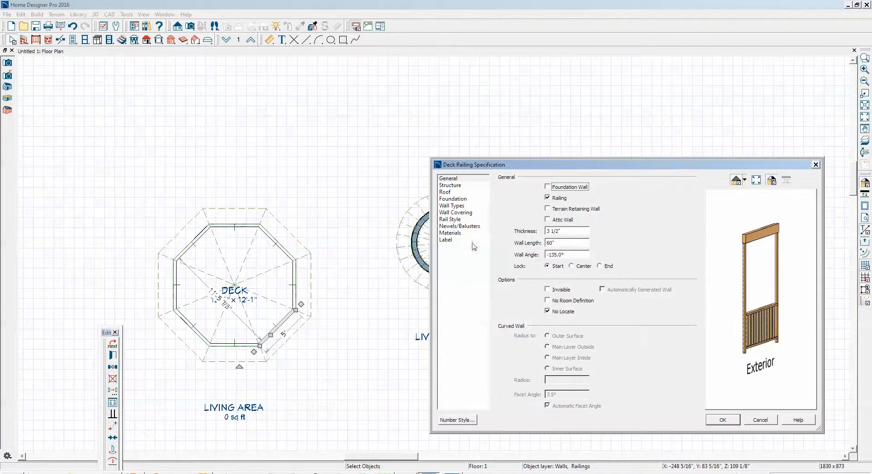
Step: Confirm the railing's Deck Railing/Fence wall type and close the specification dialog
click(452, 206)
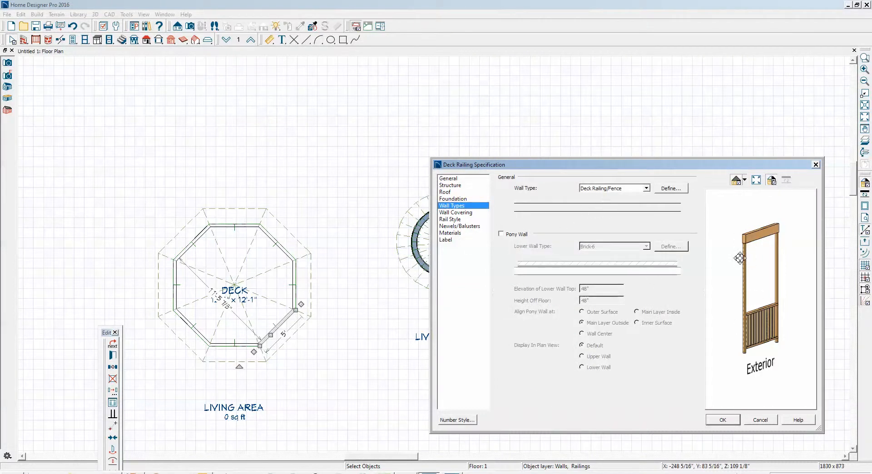
click(724, 420)
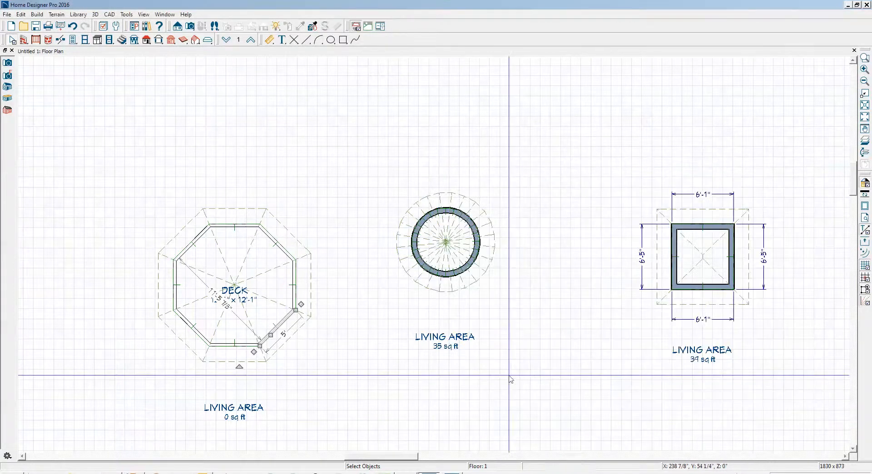